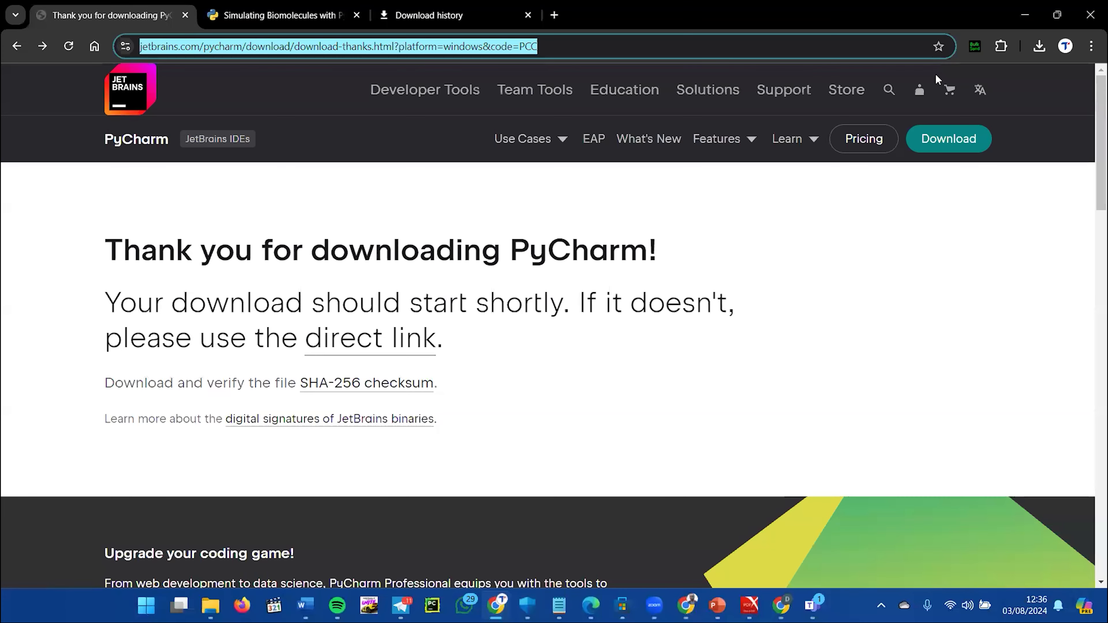
Leave the PyCharm download thank-you page and return to the previous page.
click(559, 173)
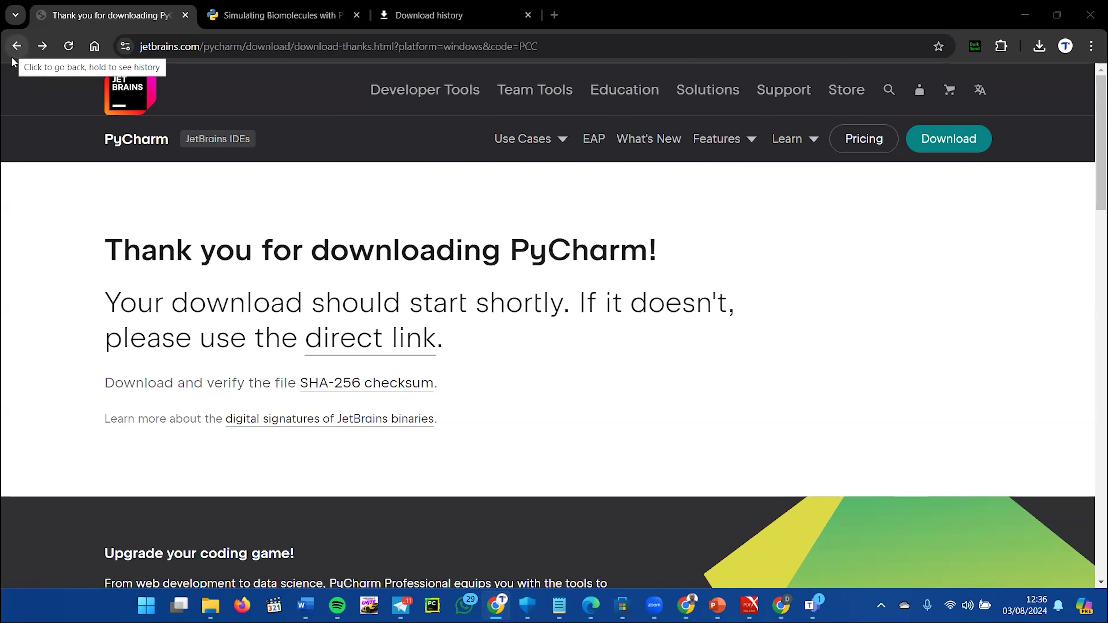
mouse_move(23, 55)
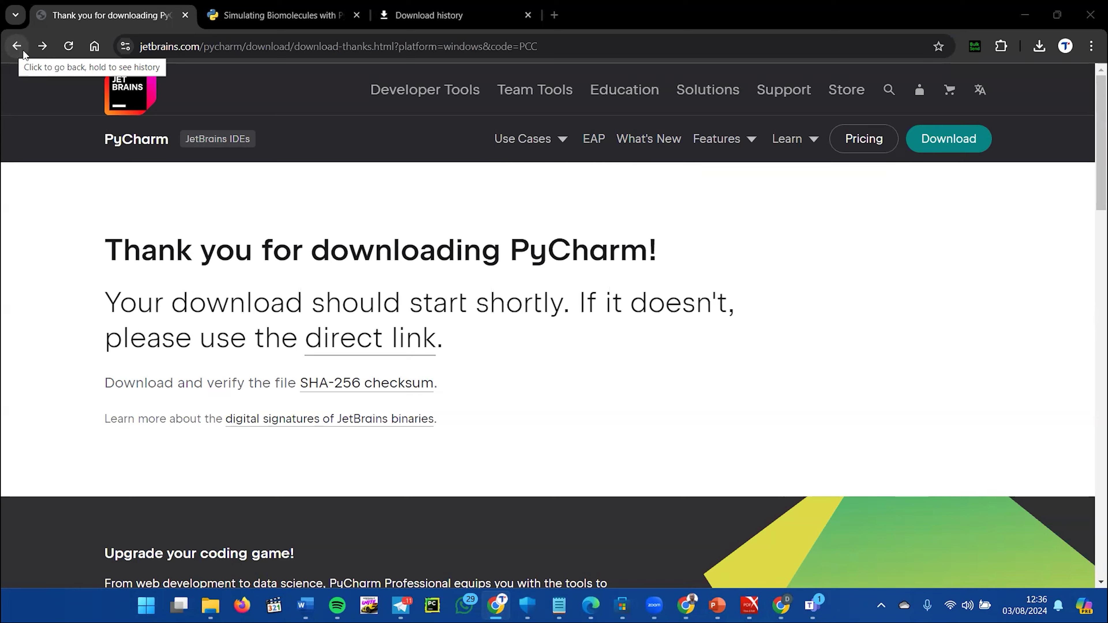
click(17, 46)
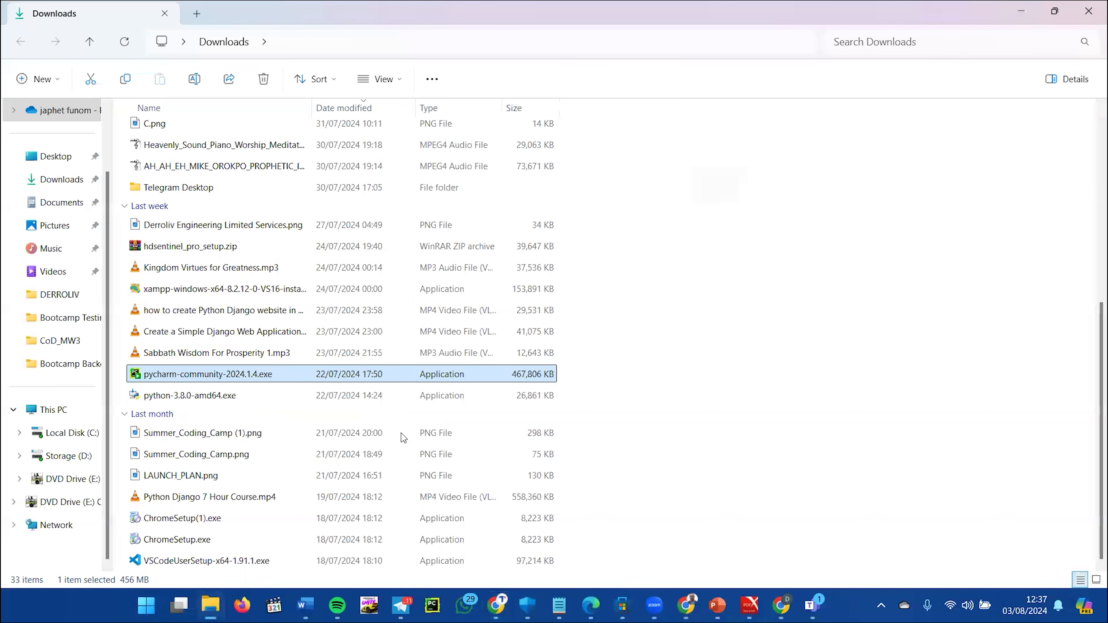
mouse_move(290, 375)
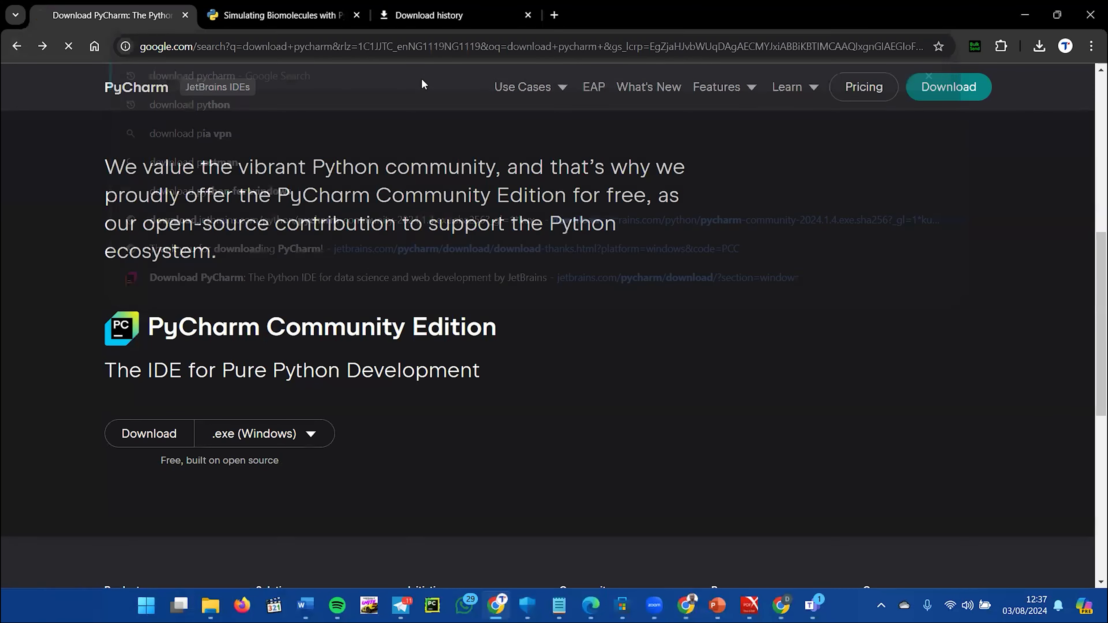
From the search results, reach the PyCharm page and download the Community Edition .exe for Windows.
click(17, 46)
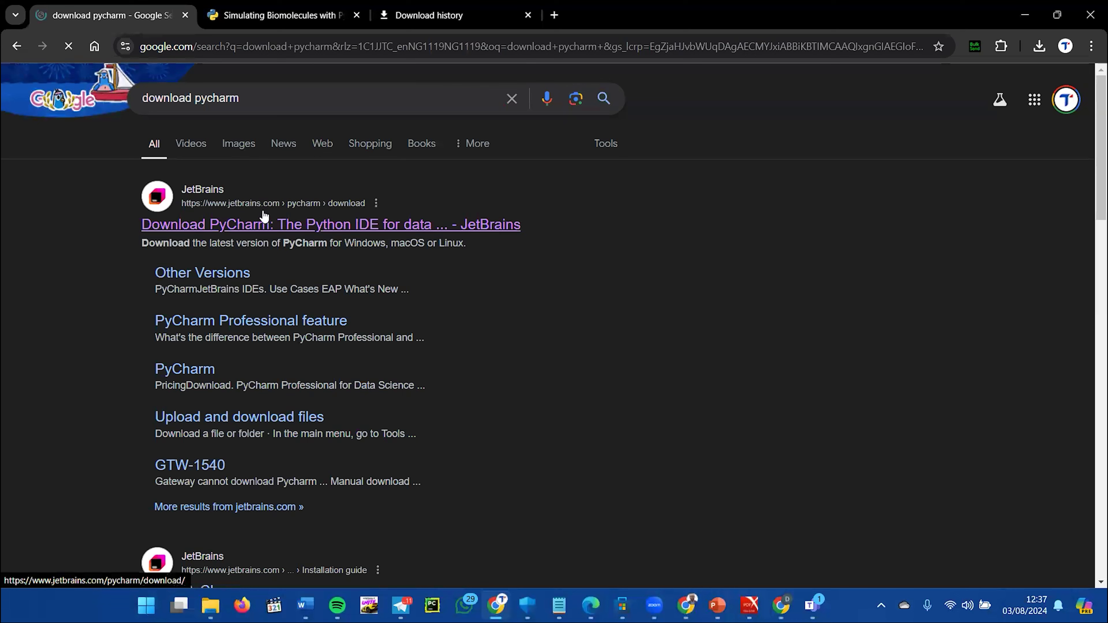
click(330, 224)
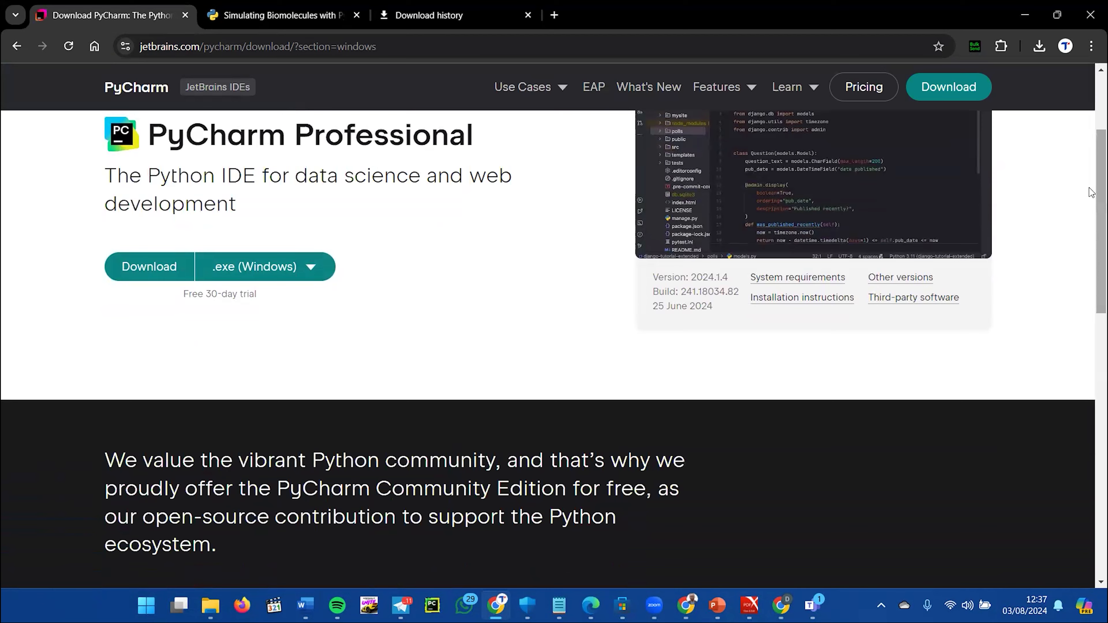
scroll(down, 3)
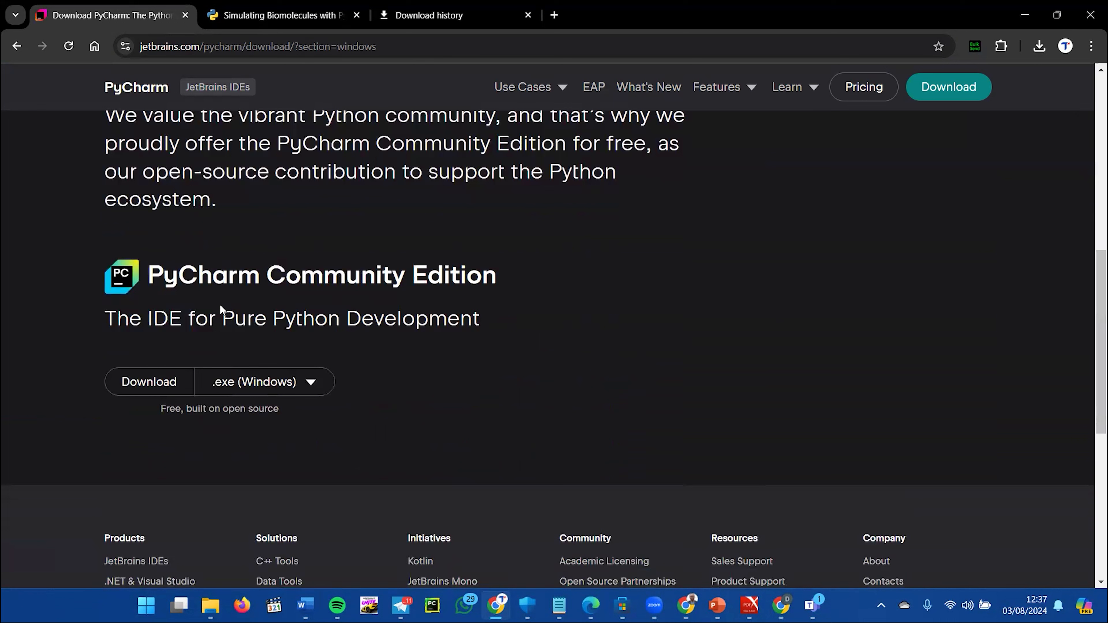
mouse_move(227, 268)
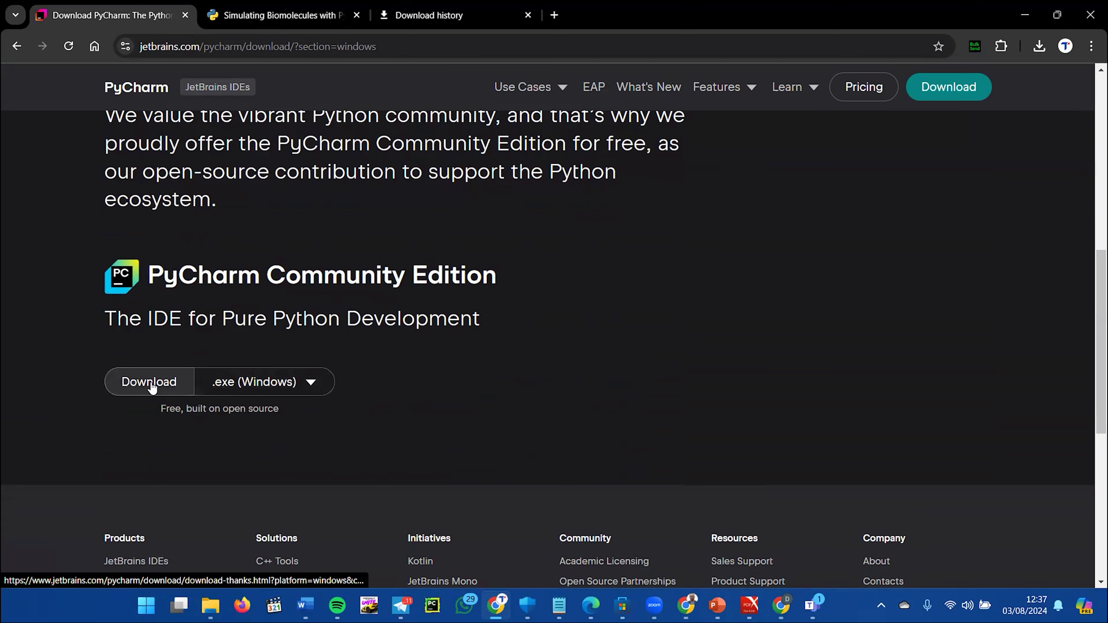
click(149, 381)
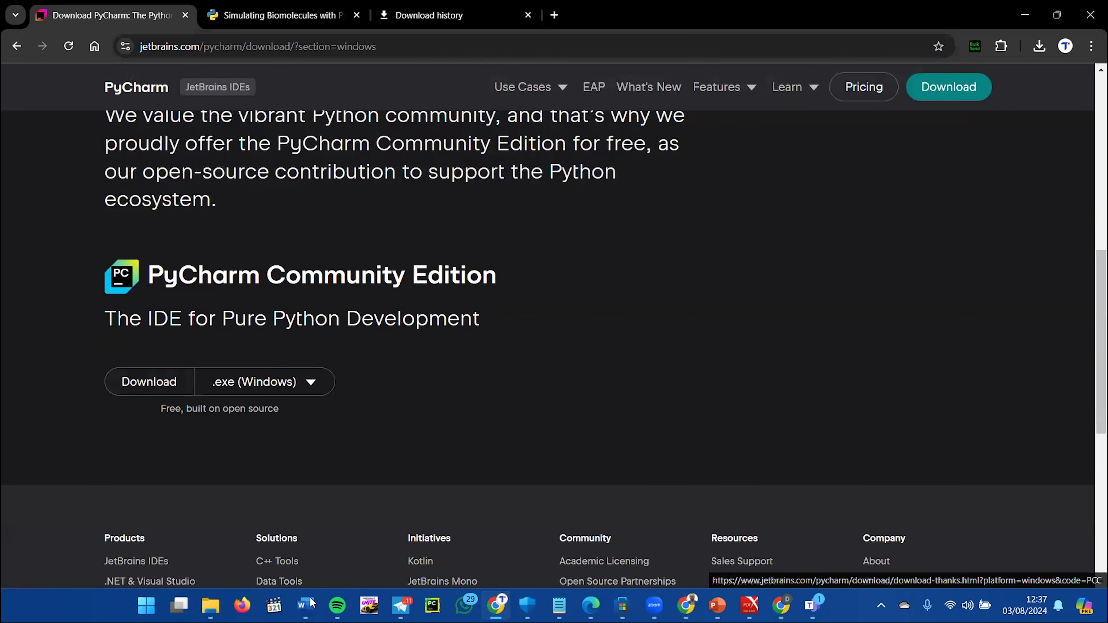
mouse_move(497, 605)
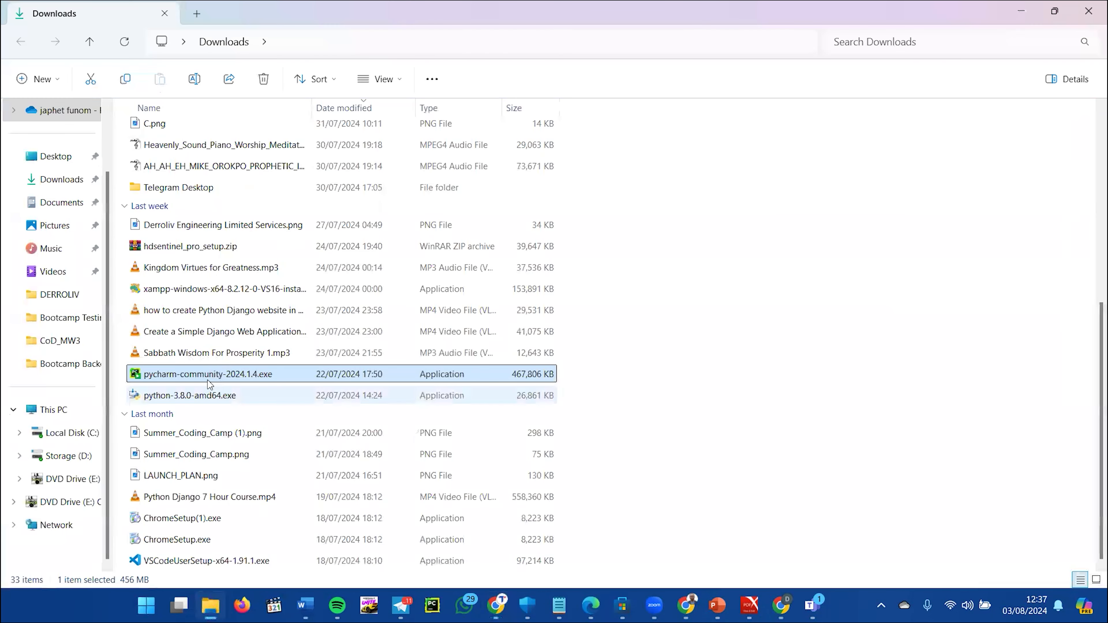
mouse_move(220, 374)
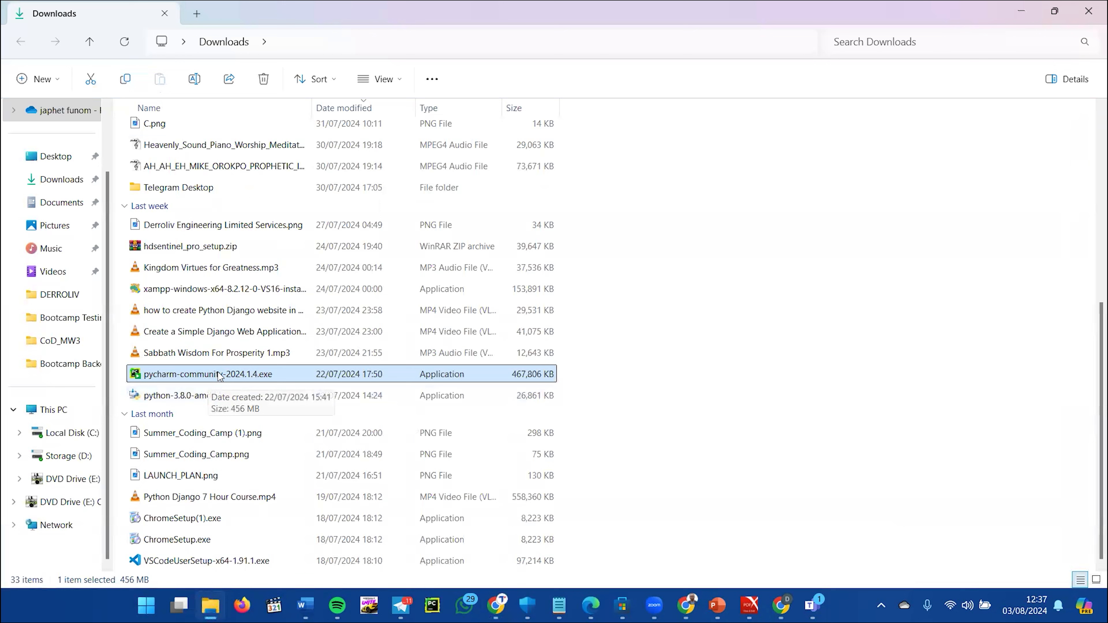
right_click(219, 374)
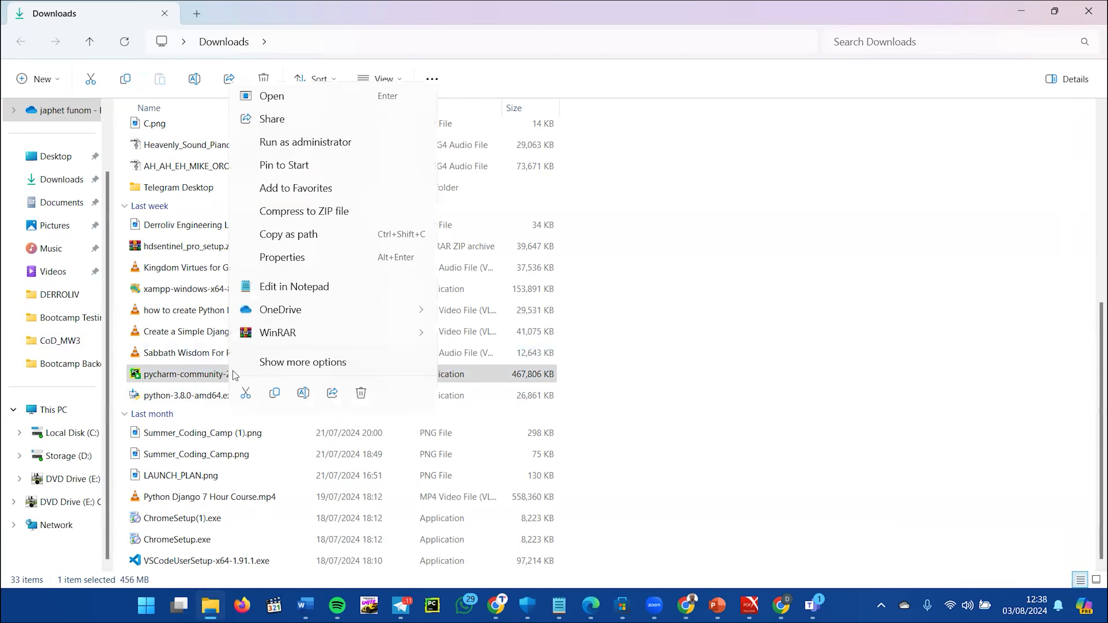
mouse_move(275, 98)
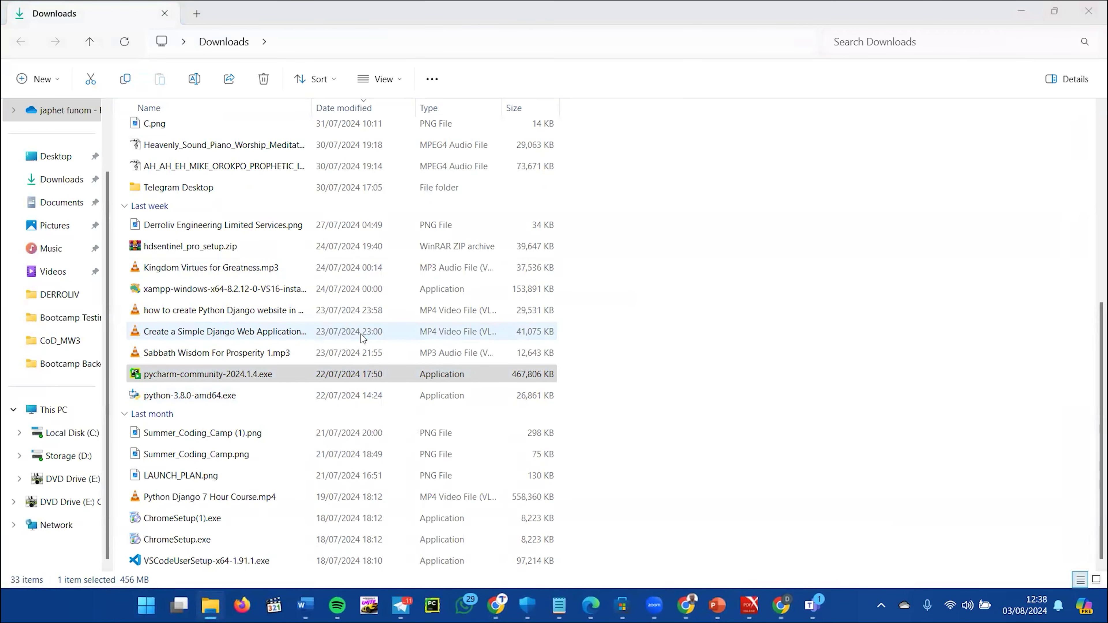
double_click(207, 374)
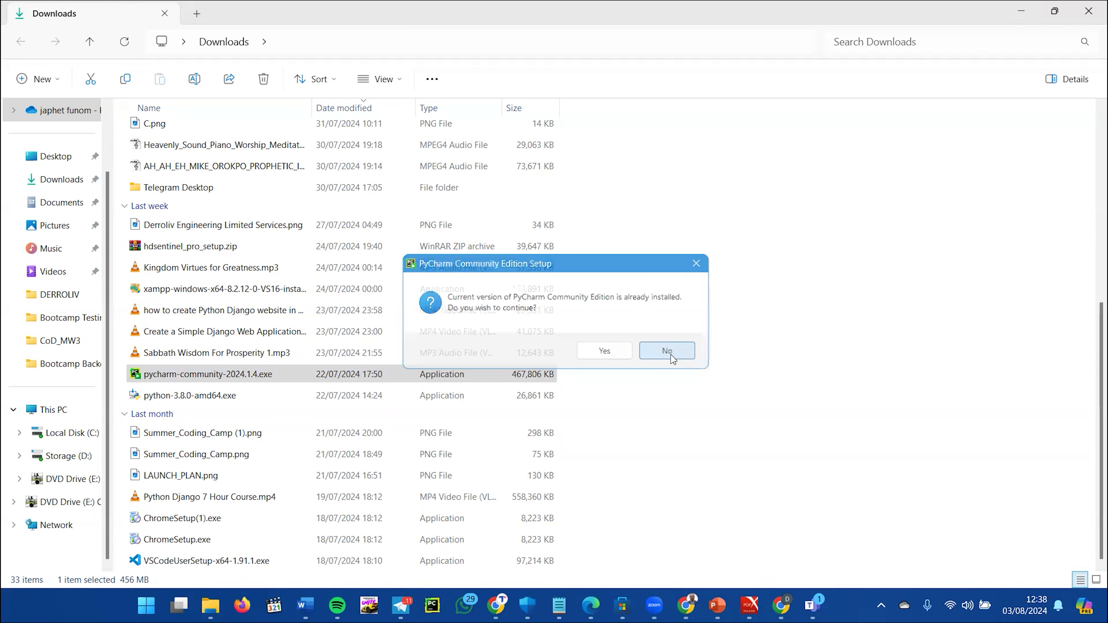
click(665, 351)
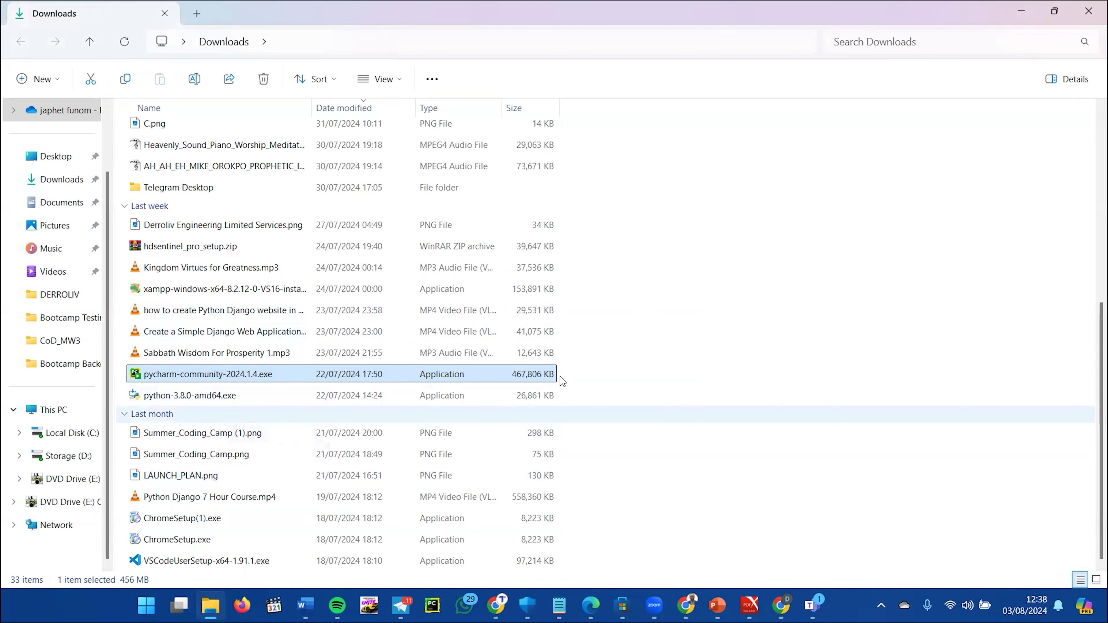
click(146, 606)
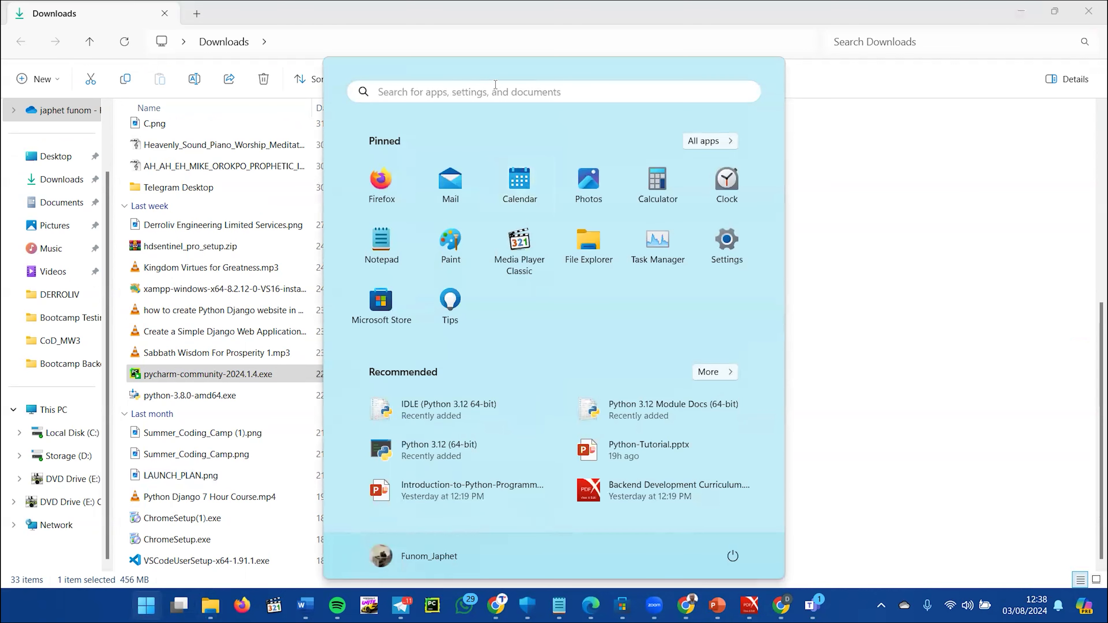
Search the Start menu for 'PyCharm Community Edition 2024.1.4' and launch it.
text(p)
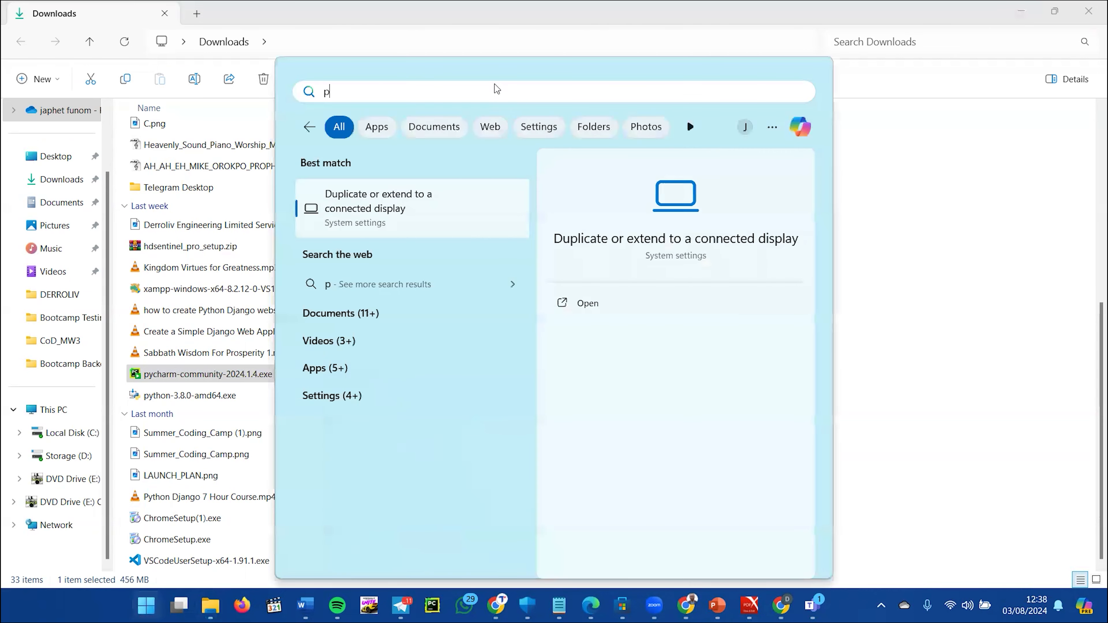
text(yCharm Community Edition 2024.1.4)
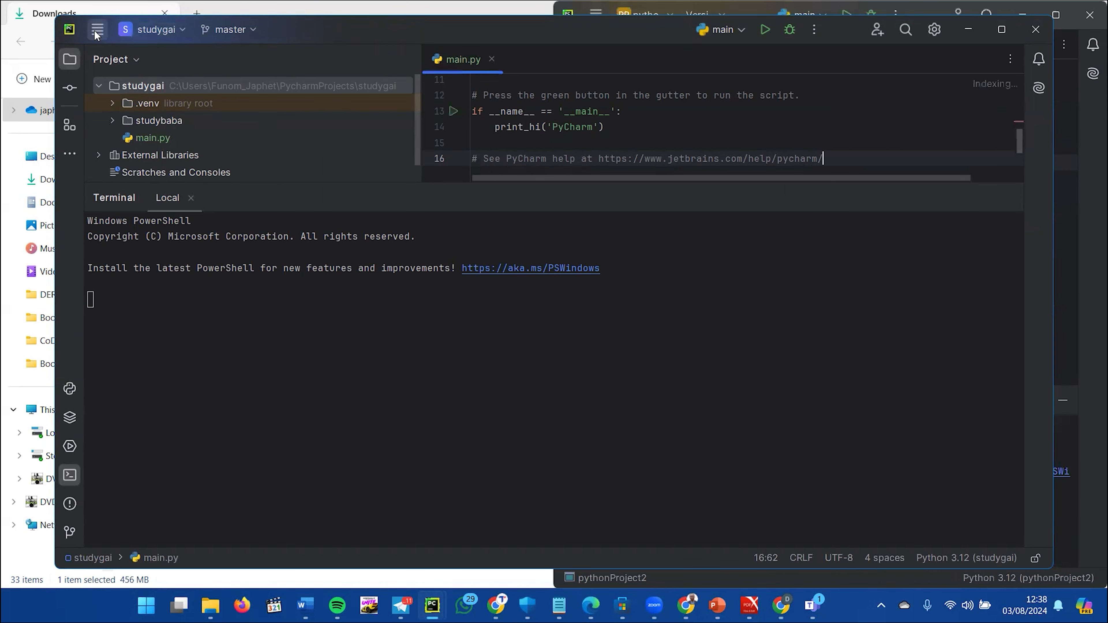
Start a new project via File > New Project.
click(98, 29)
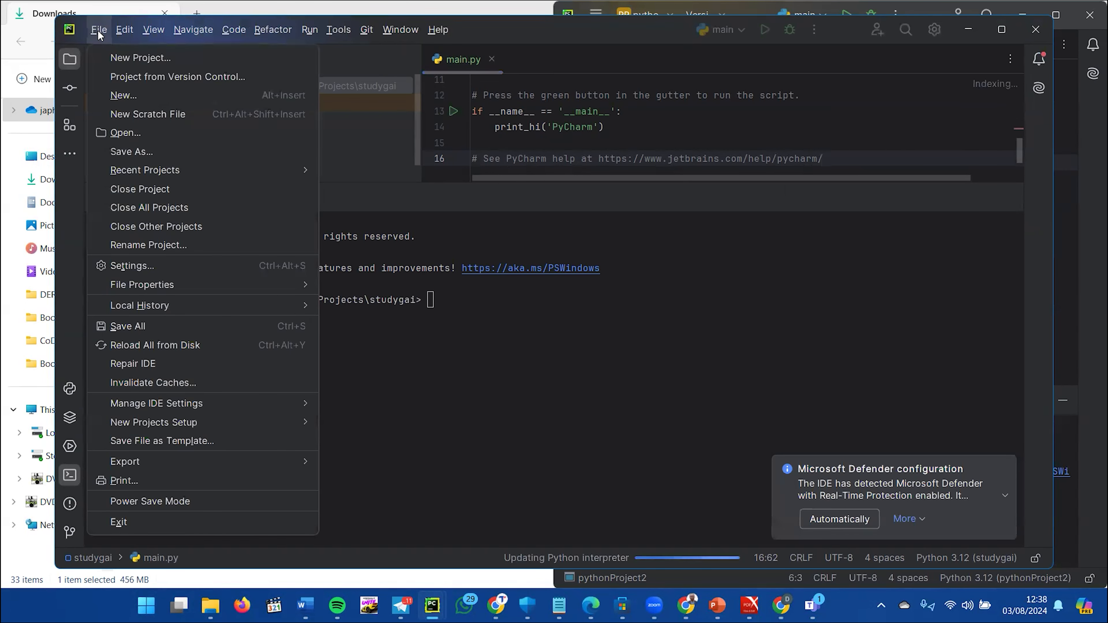
mouse_move(141, 57)
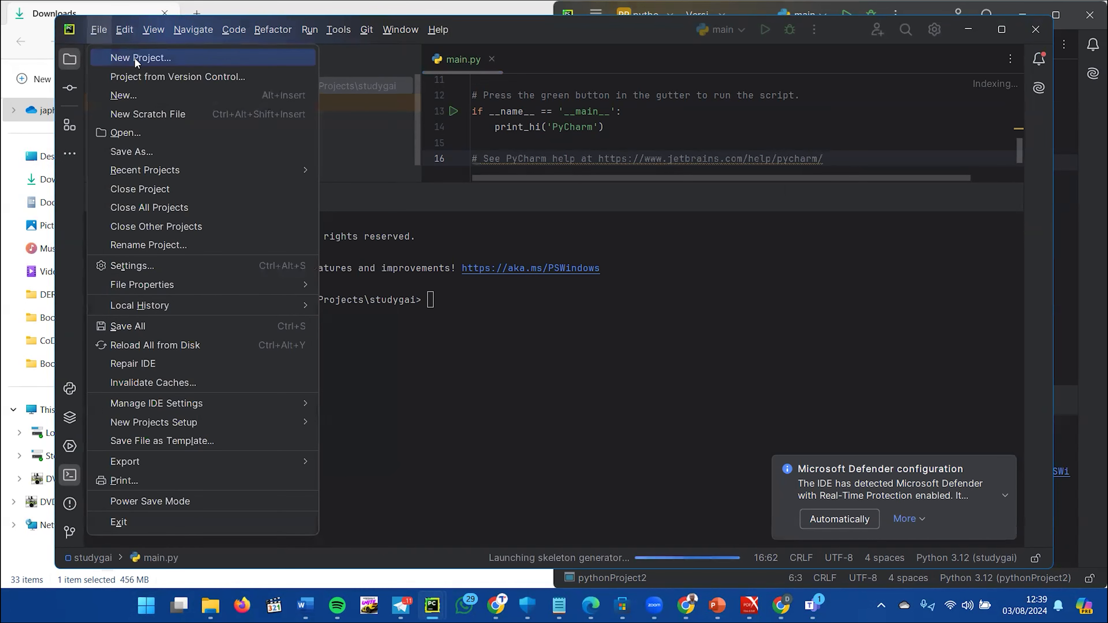
click(139, 57)
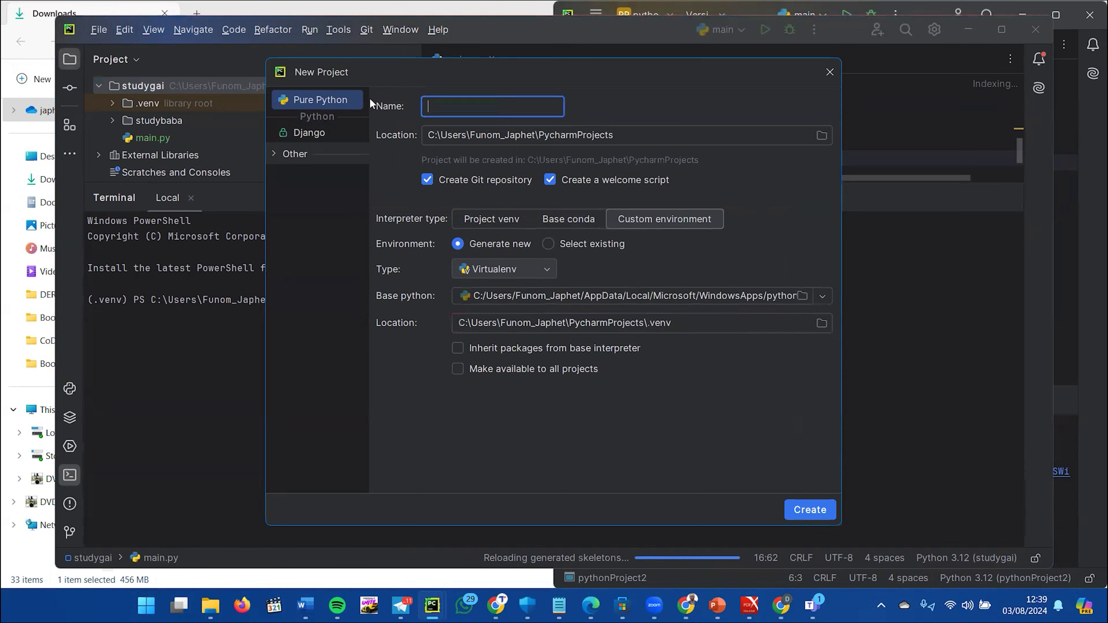
Name the project 'myfirstpythoncode', create it and open it in this window.
text(my)
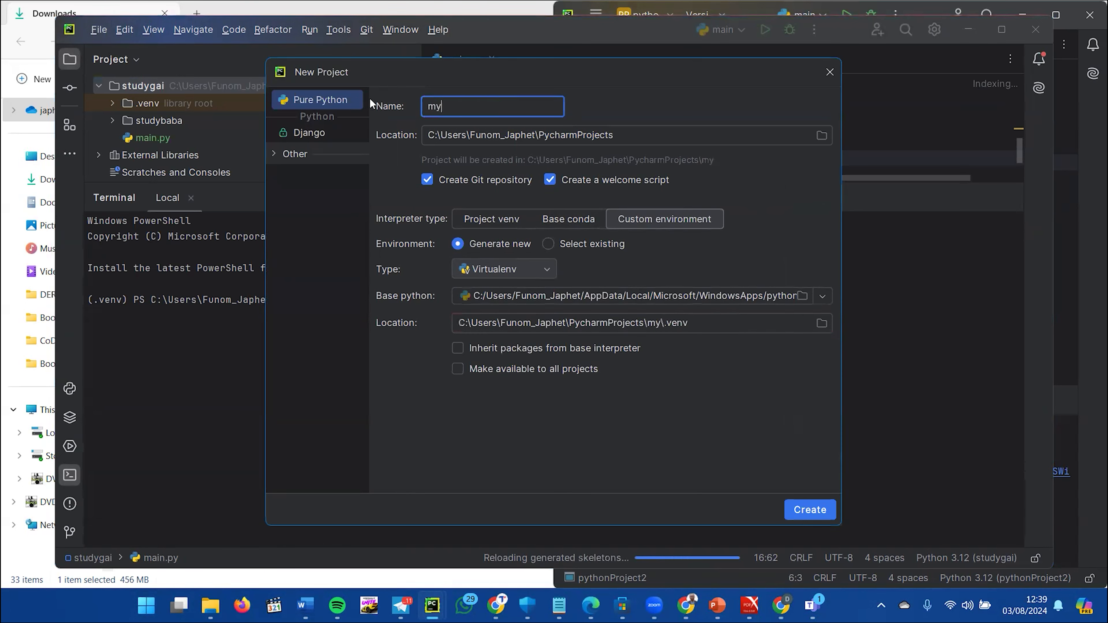
text(f)
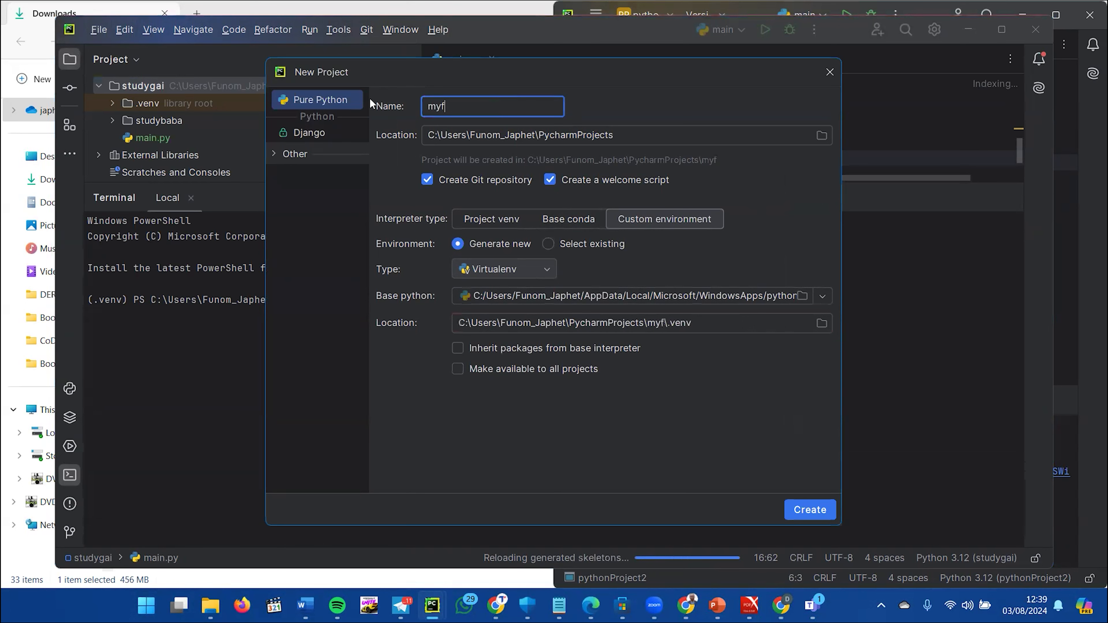
text(irst)
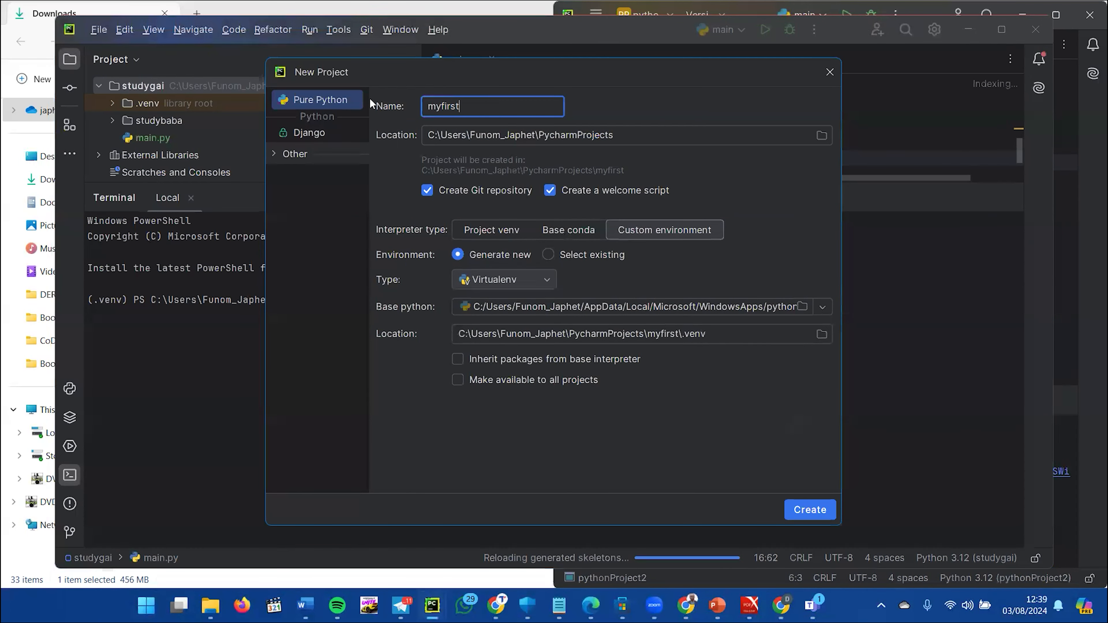
text(pytho)
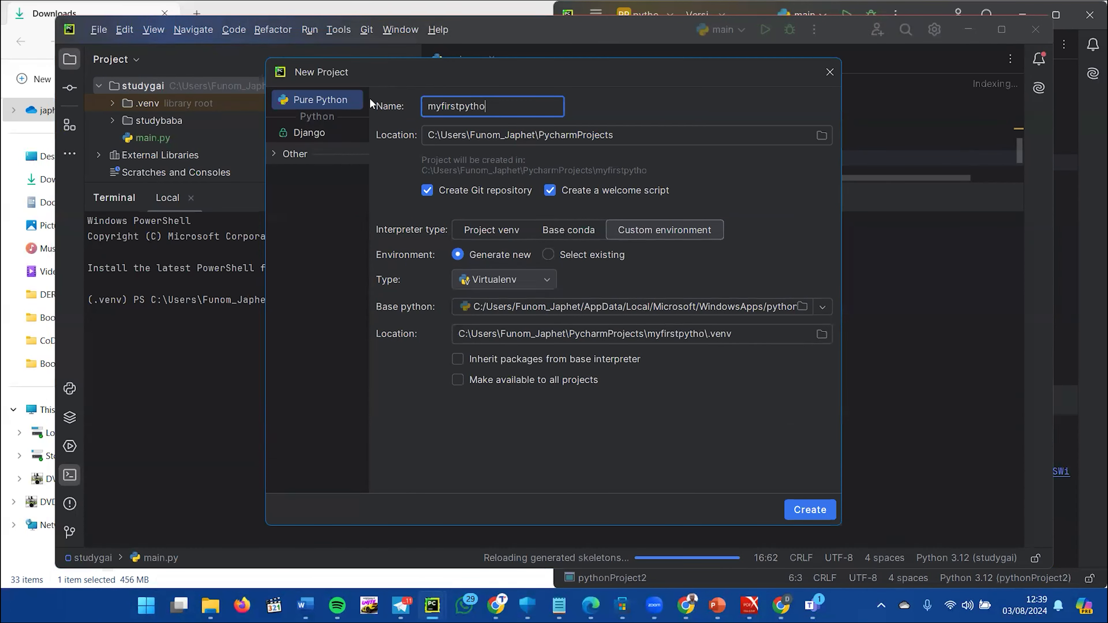
text(ncpd)
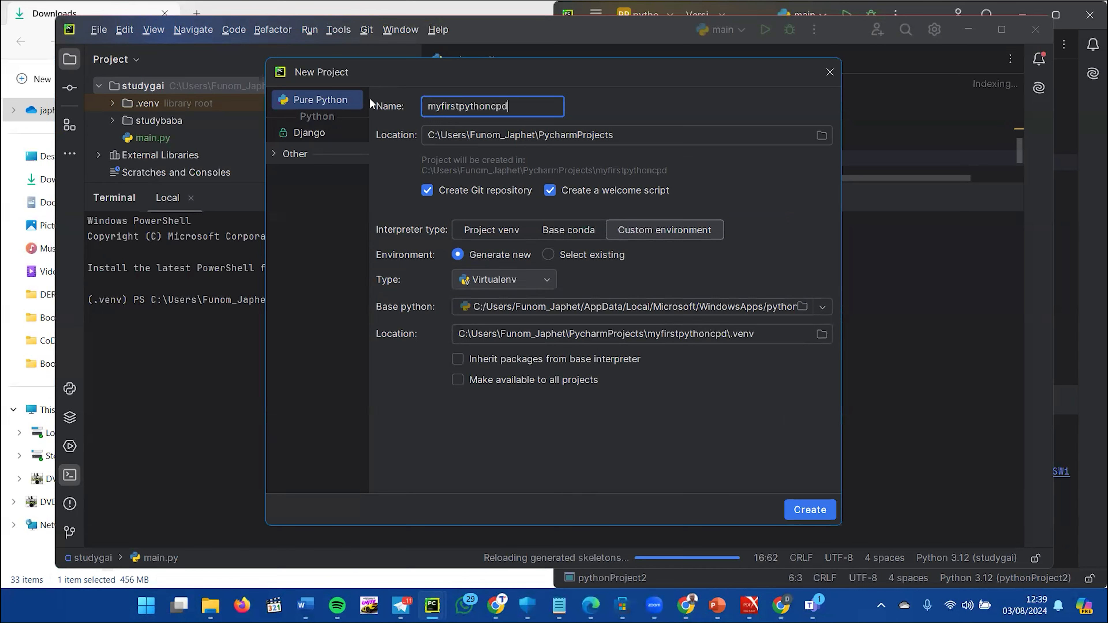
key(Backspace)
text(ode)
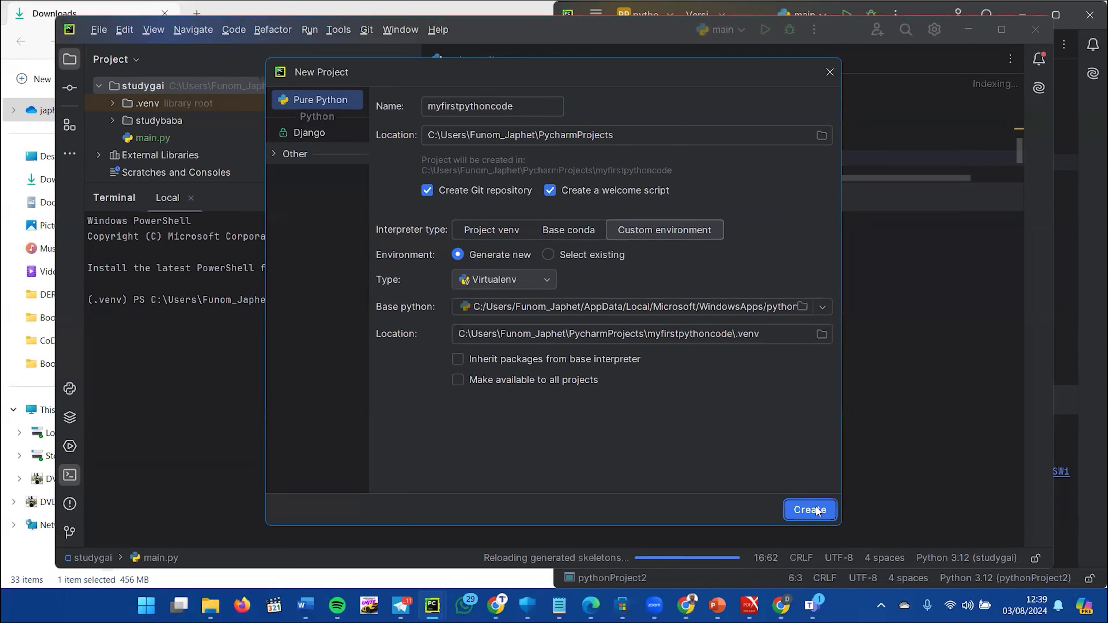
click(809, 509)
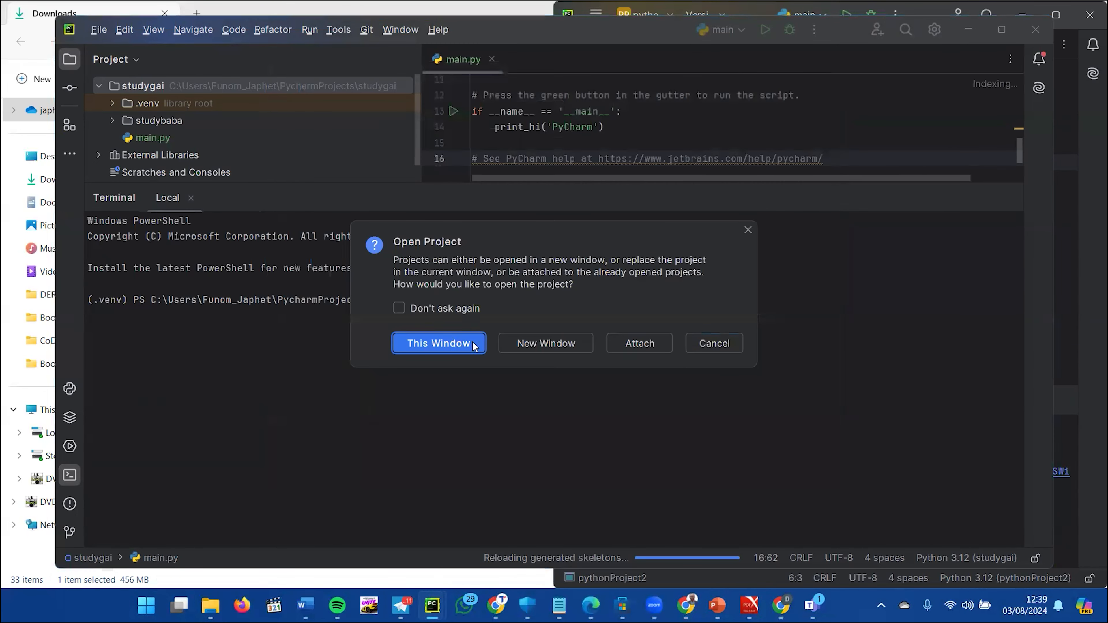
click(438, 343)
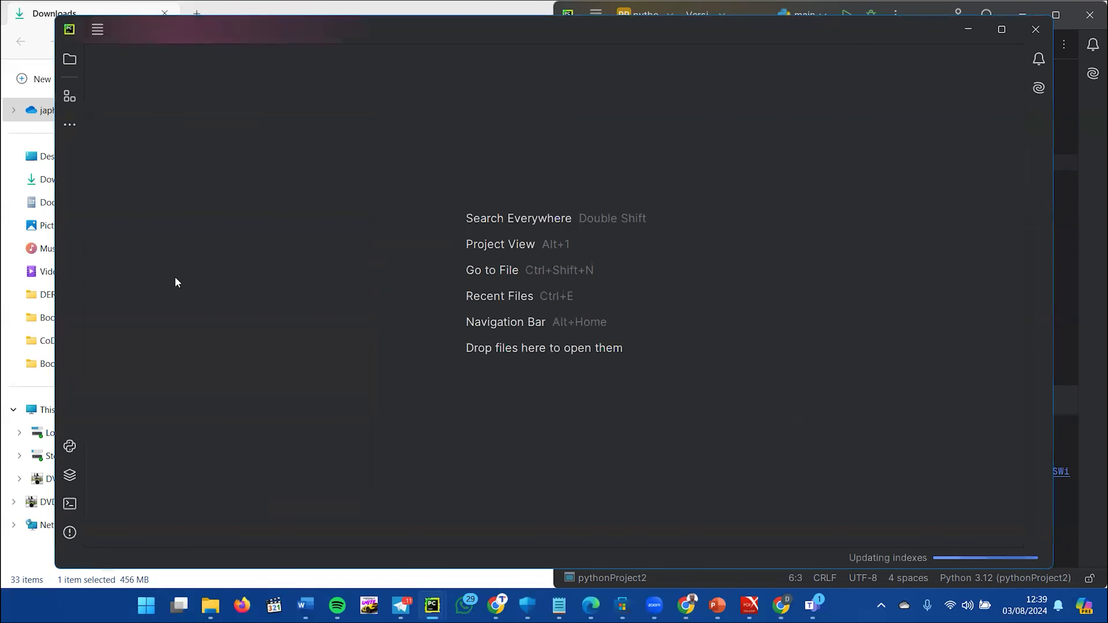